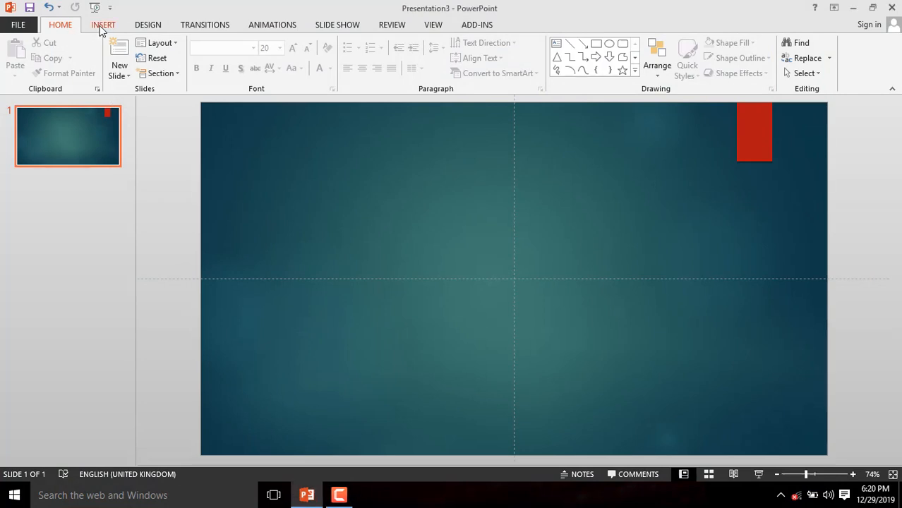
- Start a new Photo Album from the Insert ribbon
click(103, 24)
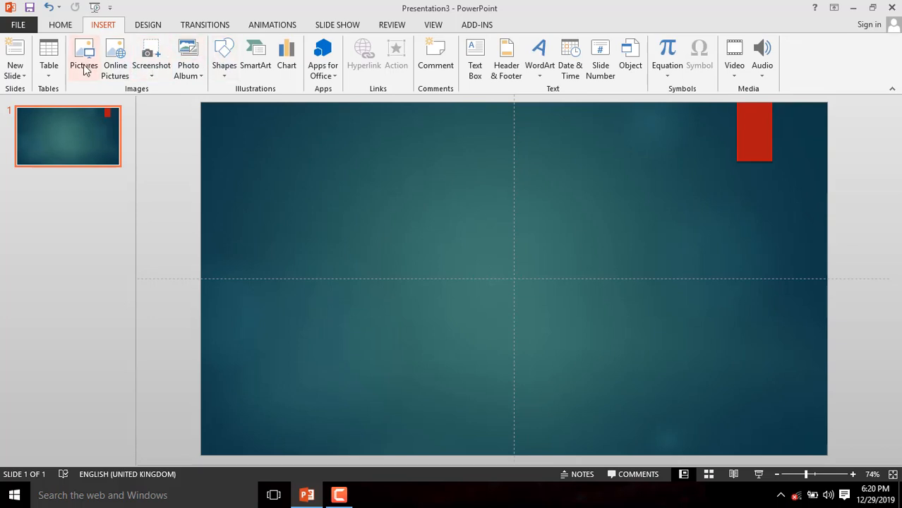
mouse_move(151, 56)
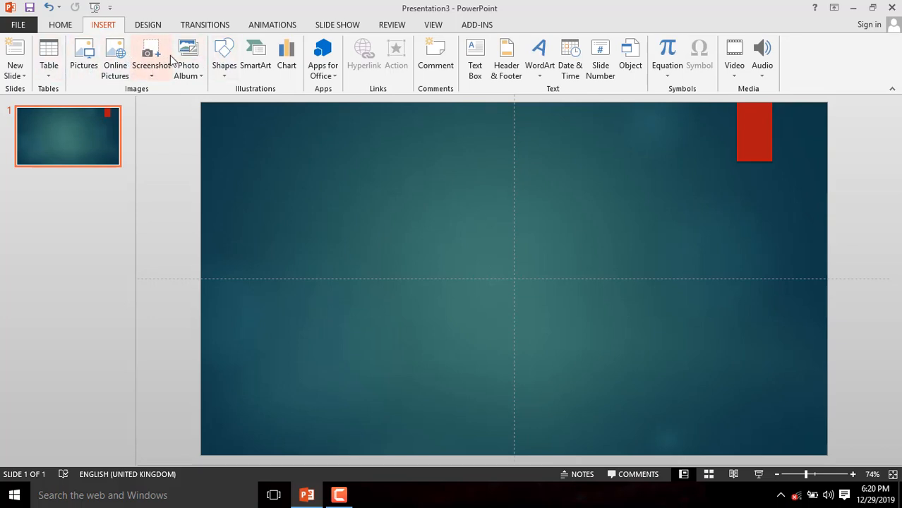
mouse_move(187, 57)
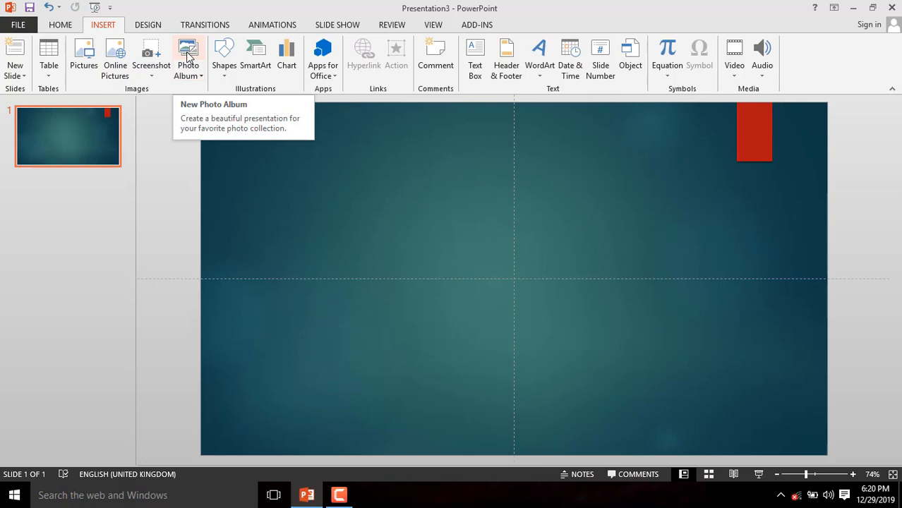
click(189, 54)
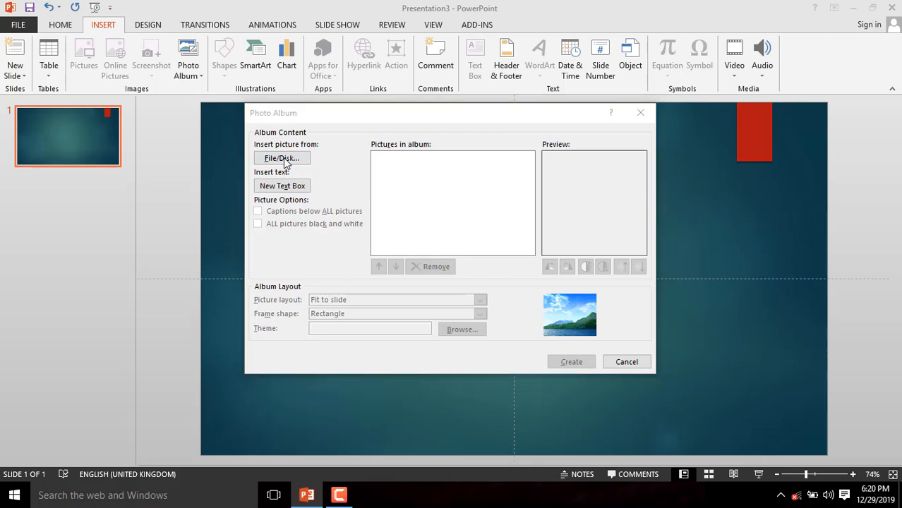
- Insert all wedding pictures from the Desktop's Photo Album folder via File/Disk
click(281, 158)
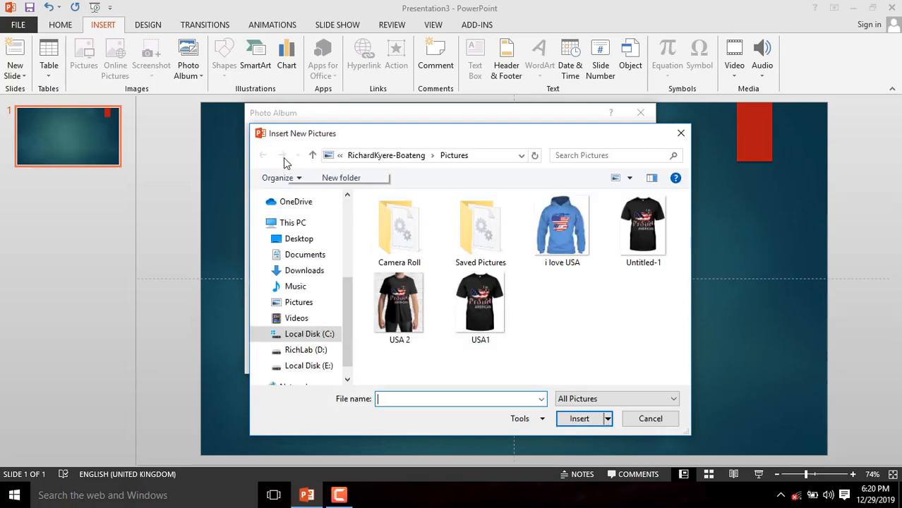
click(292, 223)
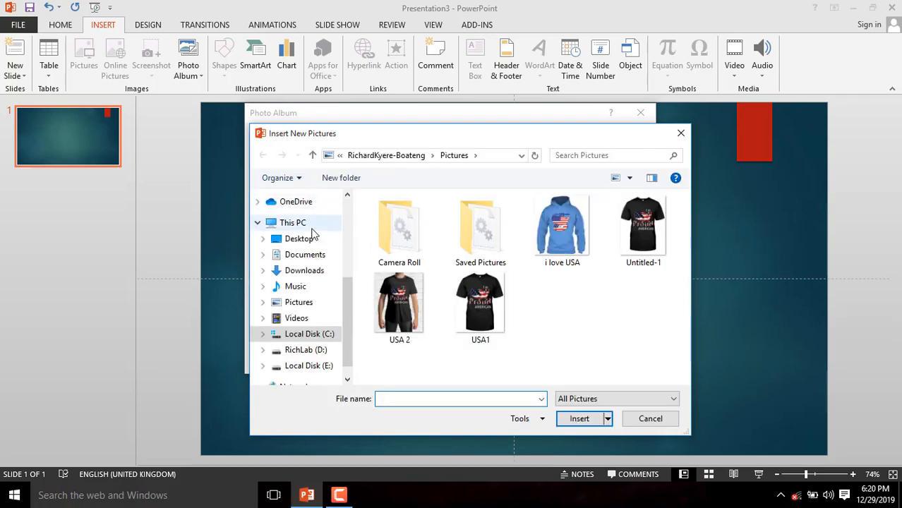
click(299, 237)
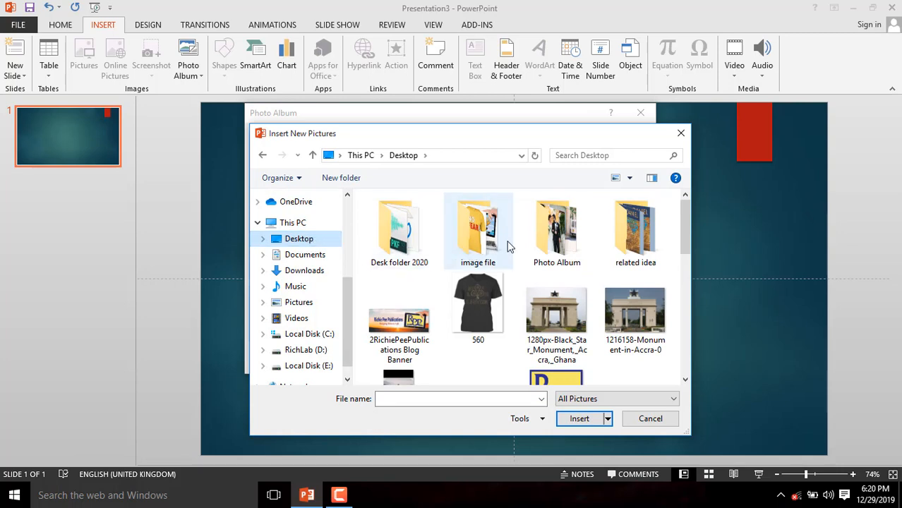
mouse_move(556, 226)
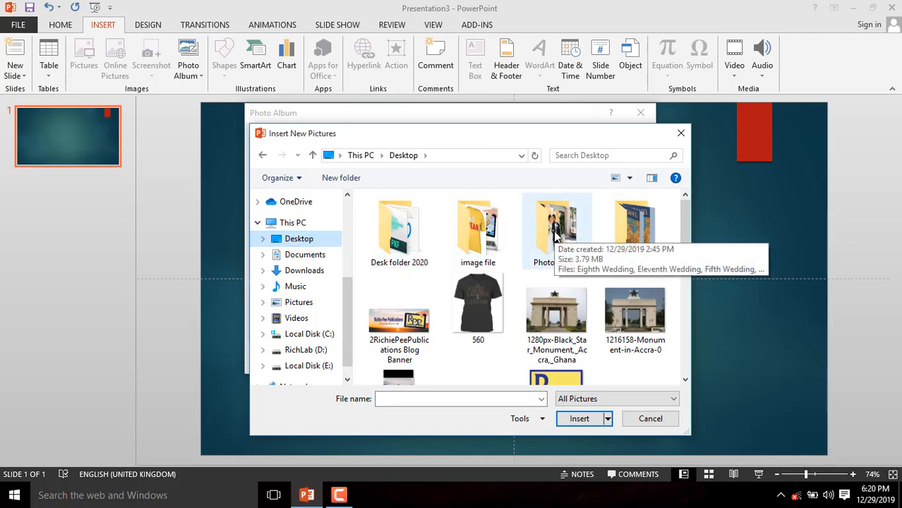
double_click(556, 225)
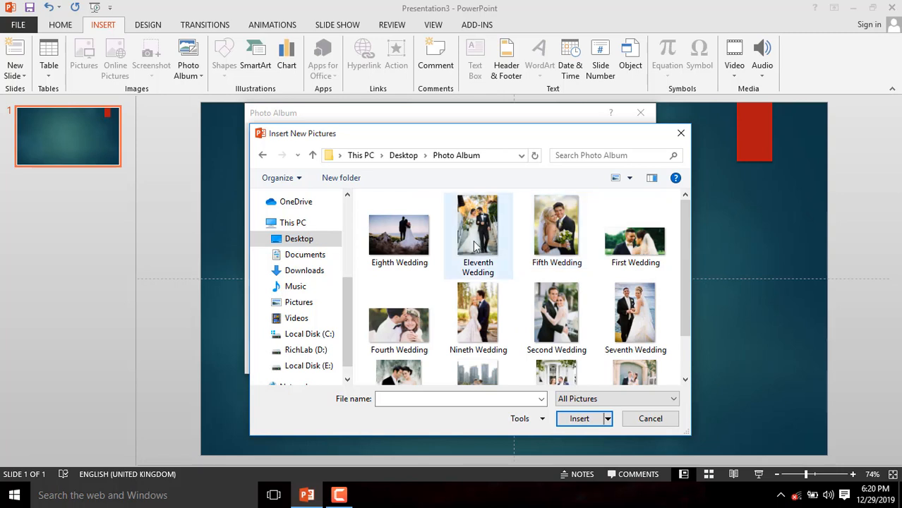
click(398, 233)
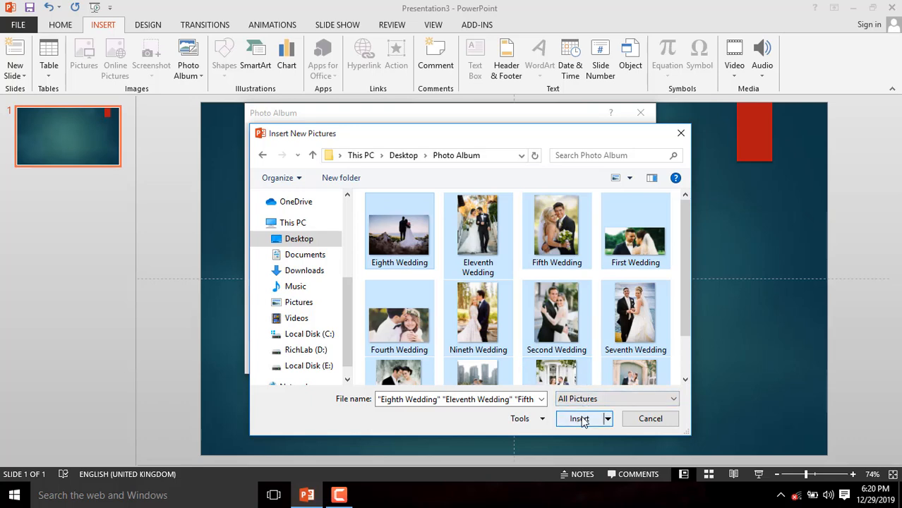
click(575, 418)
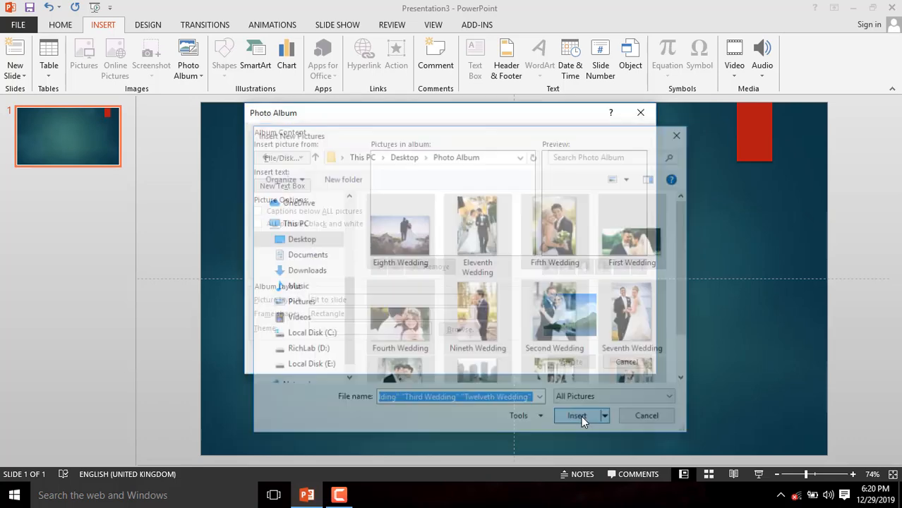
- Set the layout to 2 pictures per slide with Rounded Rectangle frames
click(576, 414)
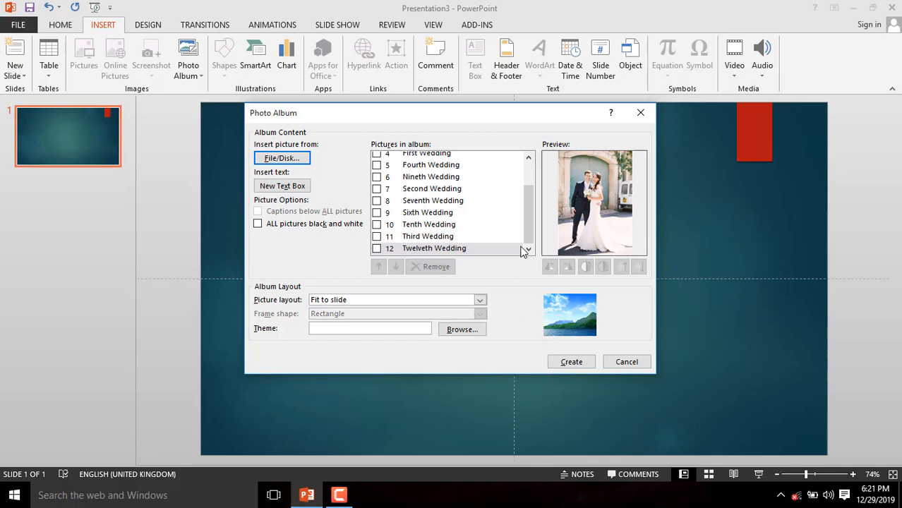
scroll(up, 3)
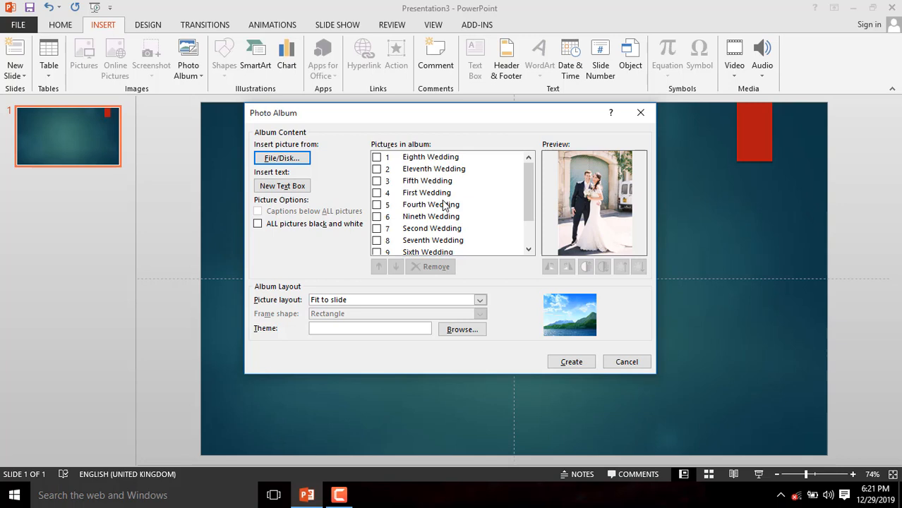
click(479, 299)
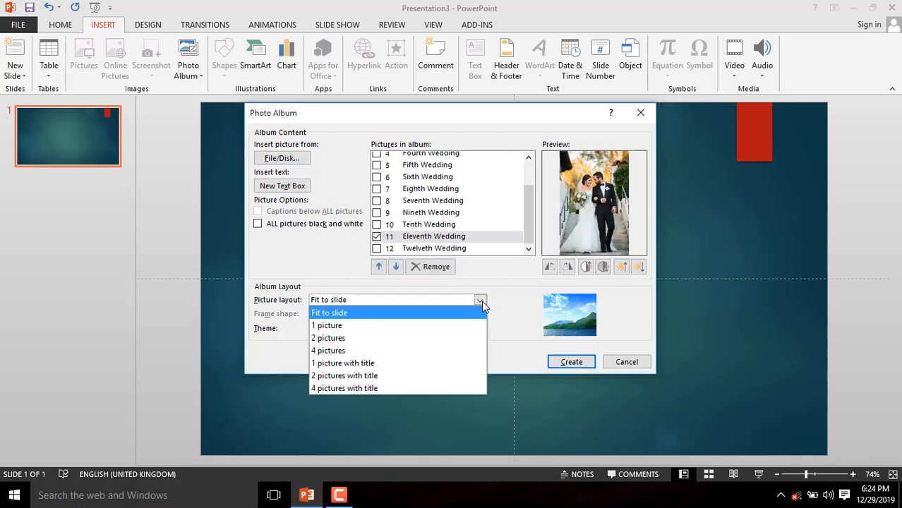
mouse_move(393, 316)
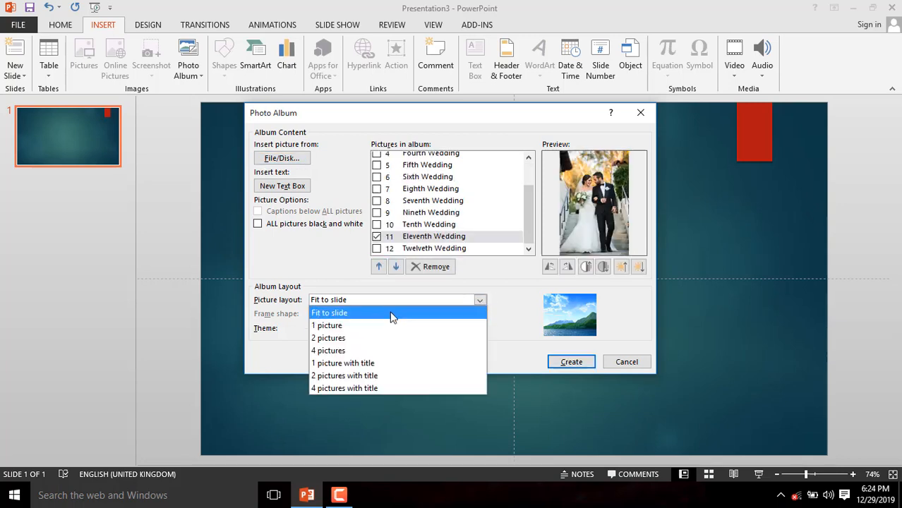
mouse_move(333, 319)
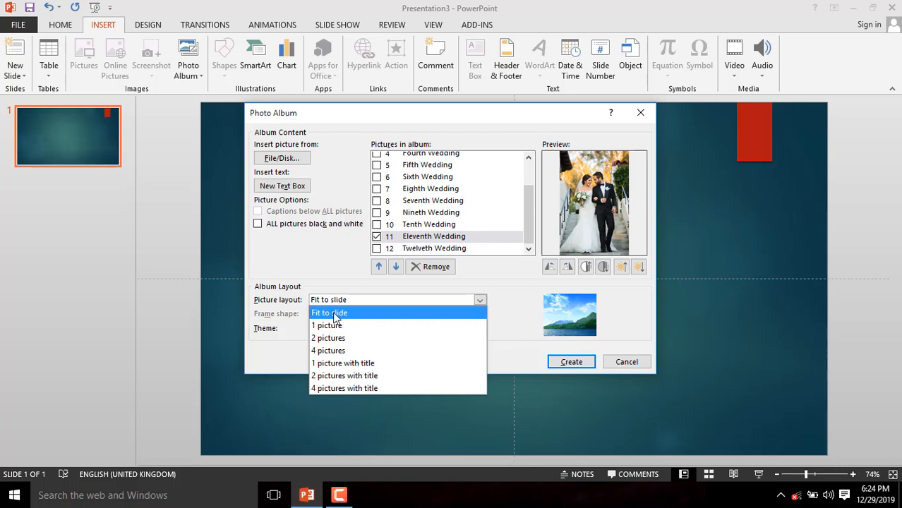
mouse_move(328, 338)
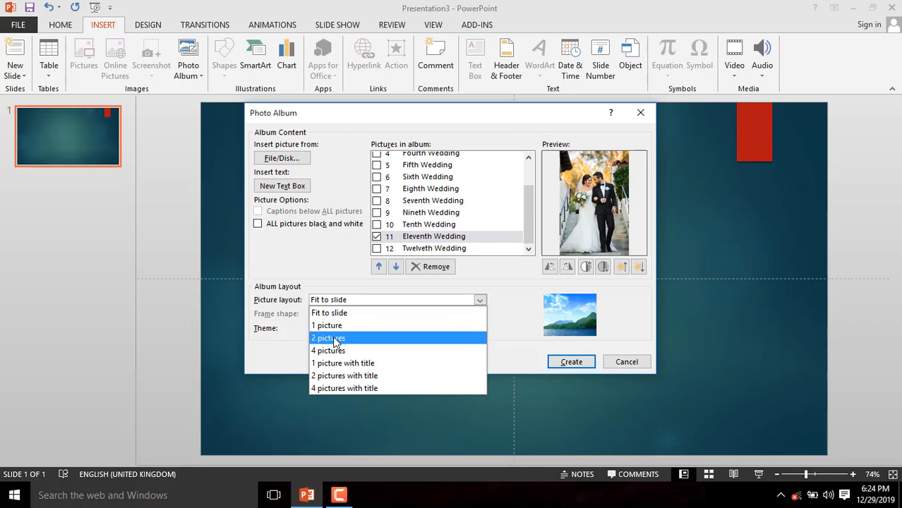
click(327, 339)
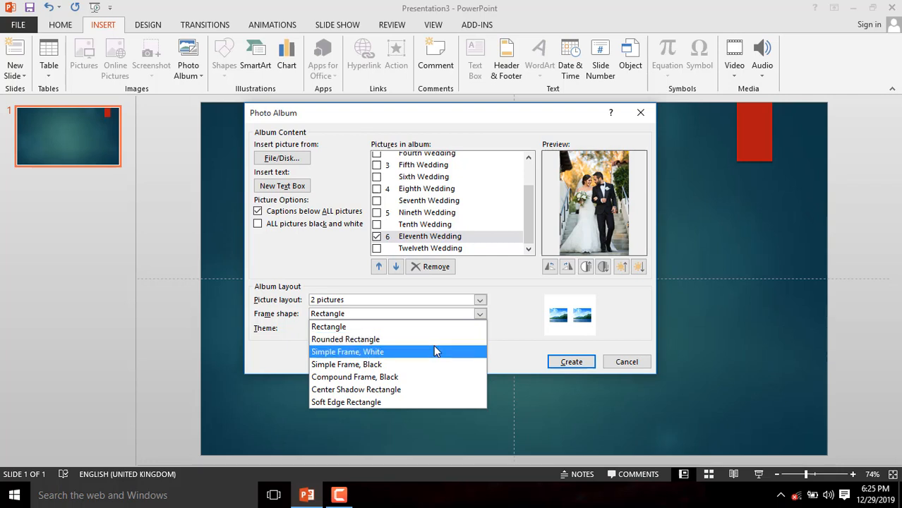
click(346, 338)
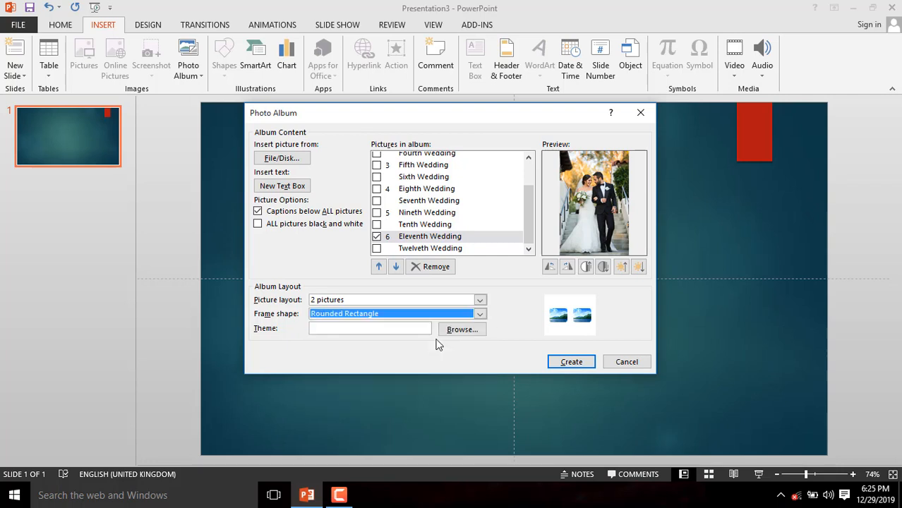
- Reorder Eleventh Wedding with the arrows, moving it later then back earlier
click(398, 300)
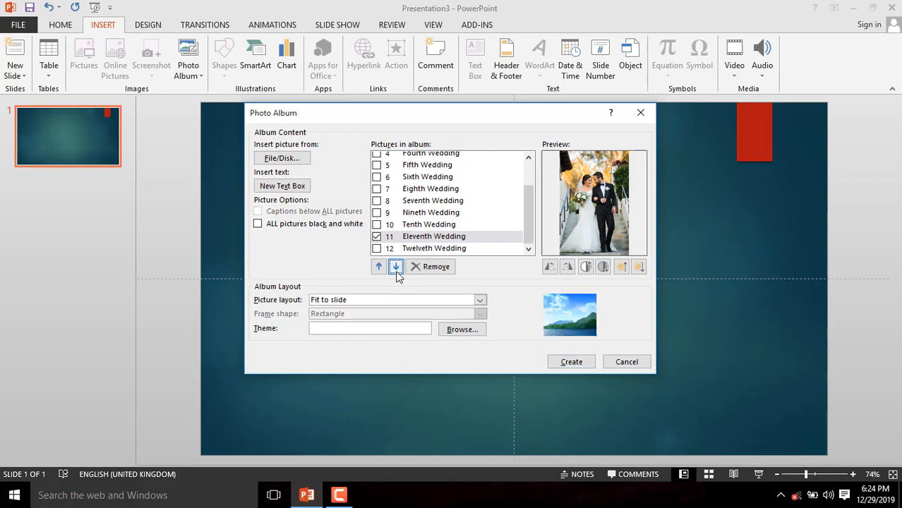
click(395, 265)
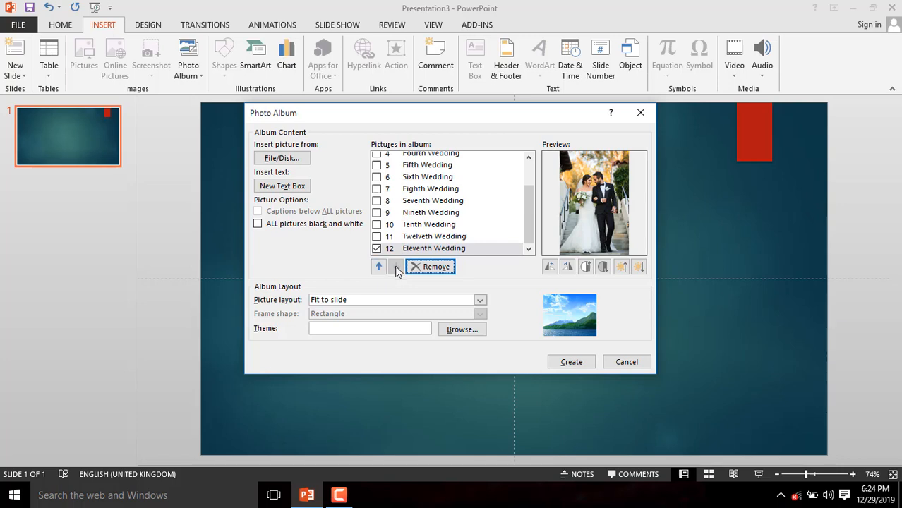
click(378, 266)
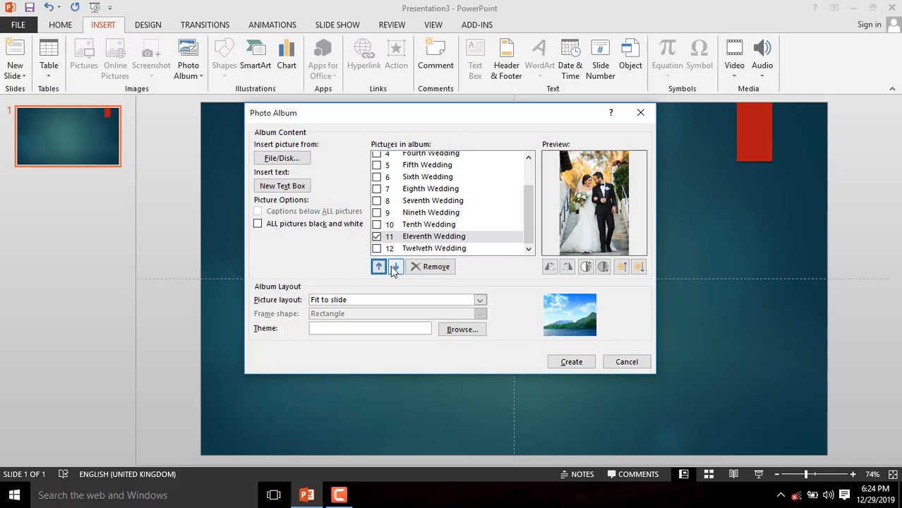
click(395, 267)
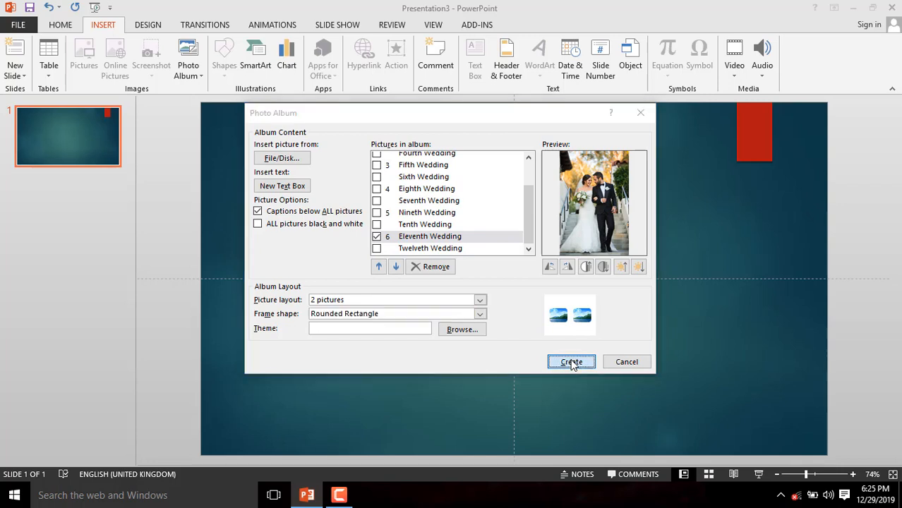
- Create the album as a new seven-slide presentation titled Photo Album
click(570, 361)
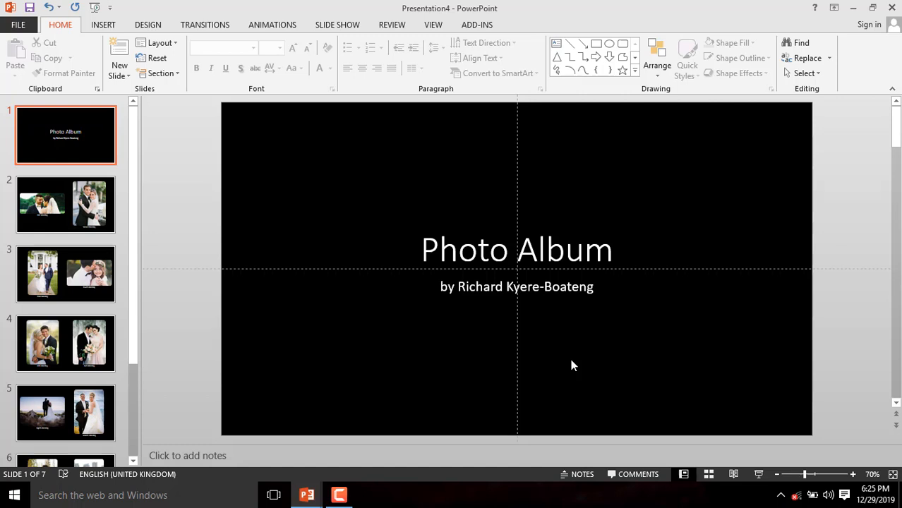
click(204, 25)
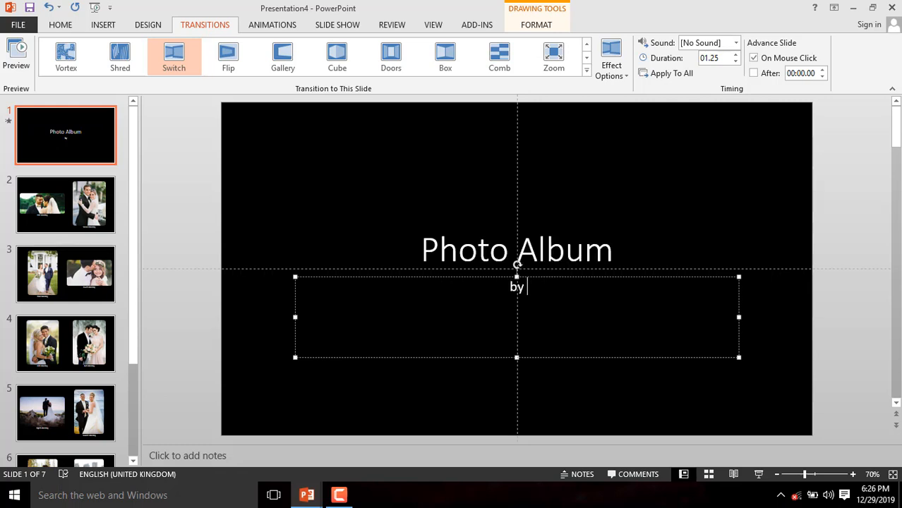
- Retype the title slide subtitle as 'Richie Pee', then restore the original author
text(R)
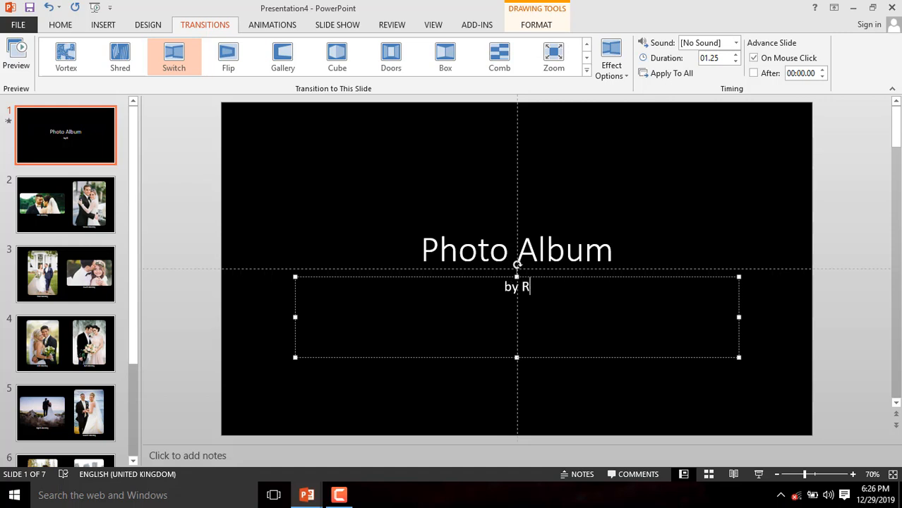
text(ich)
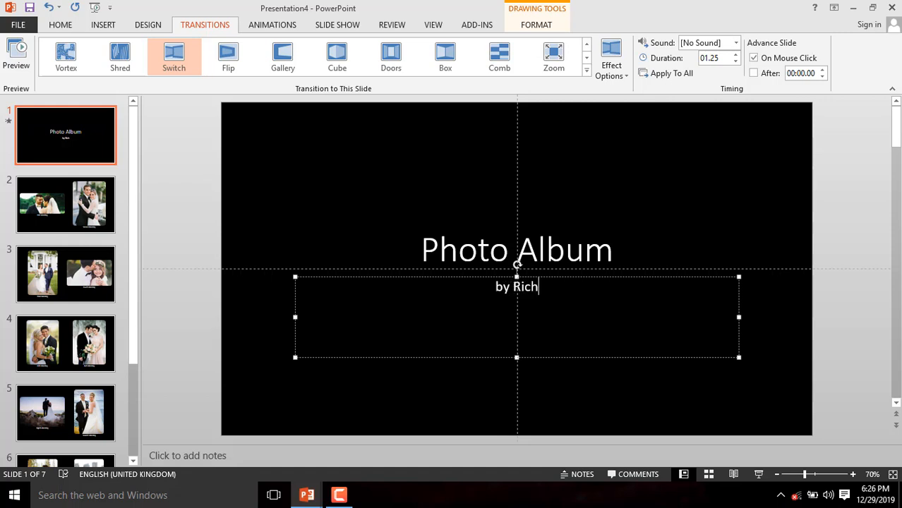
text(ie)
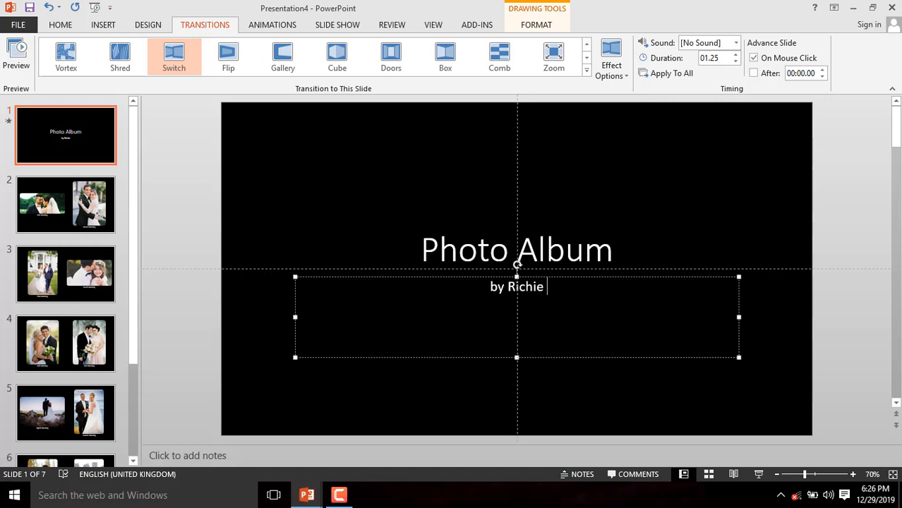
text(Pee)
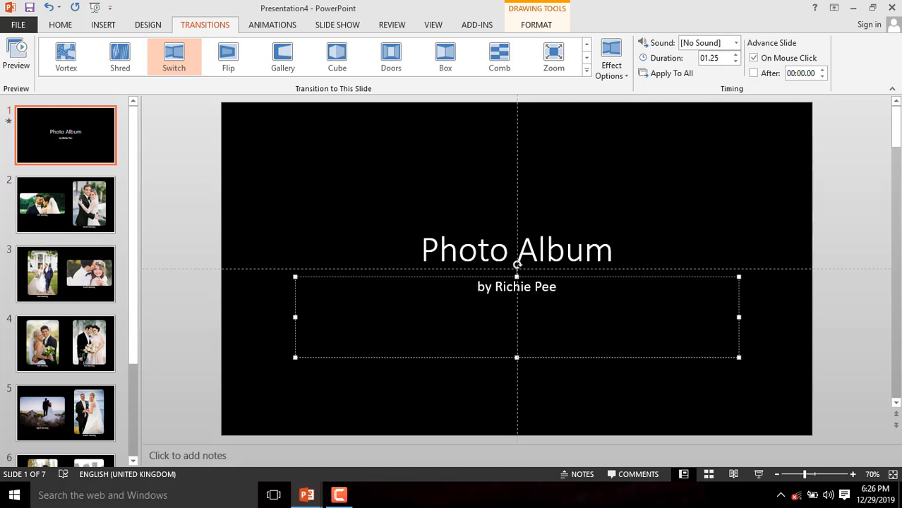
click(187, 57)
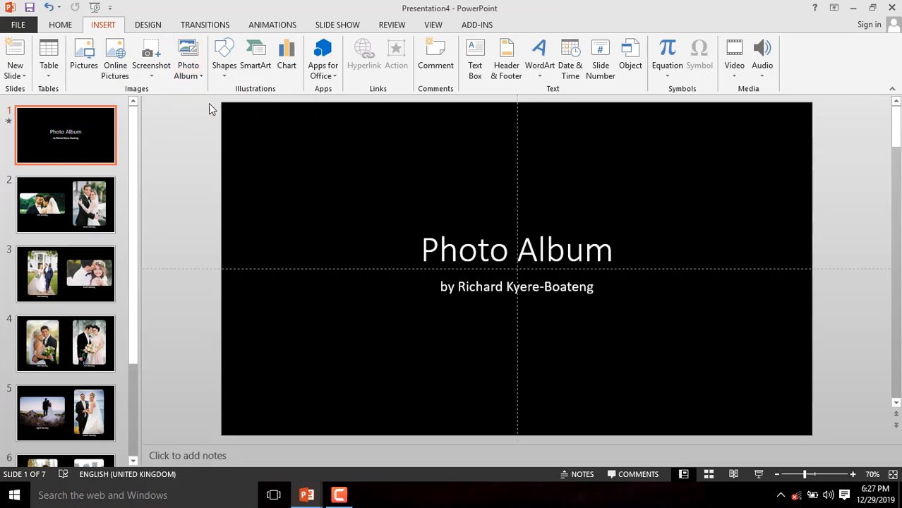
- Edit the album to 4 pictures per slide and update, leaving four slides
click(187, 59)
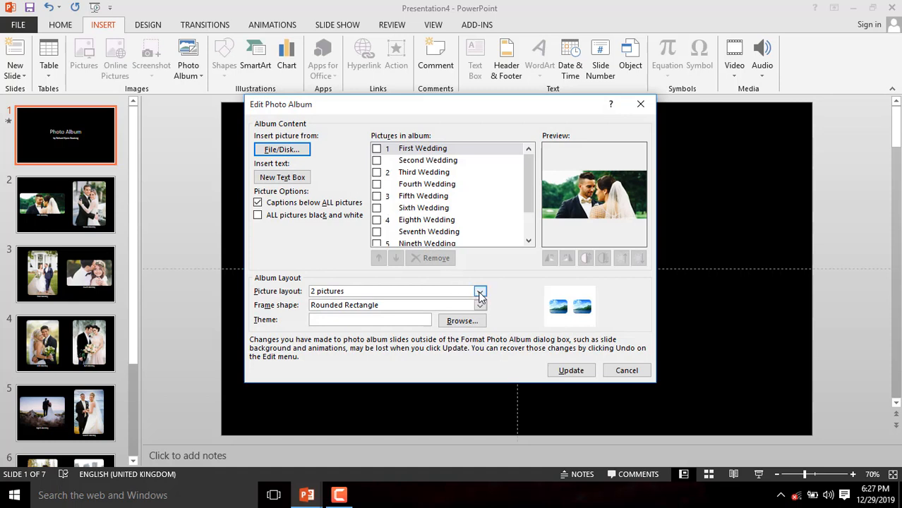
click(480, 291)
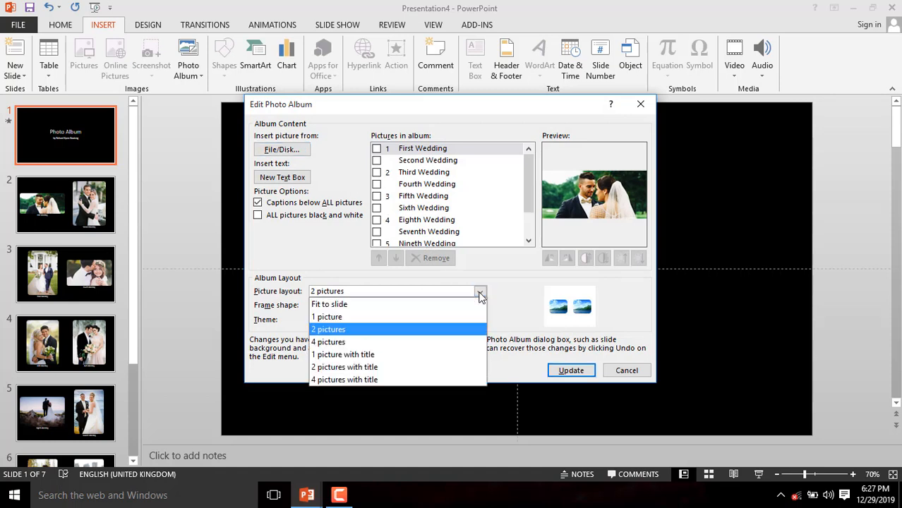
mouse_move(398, 339)
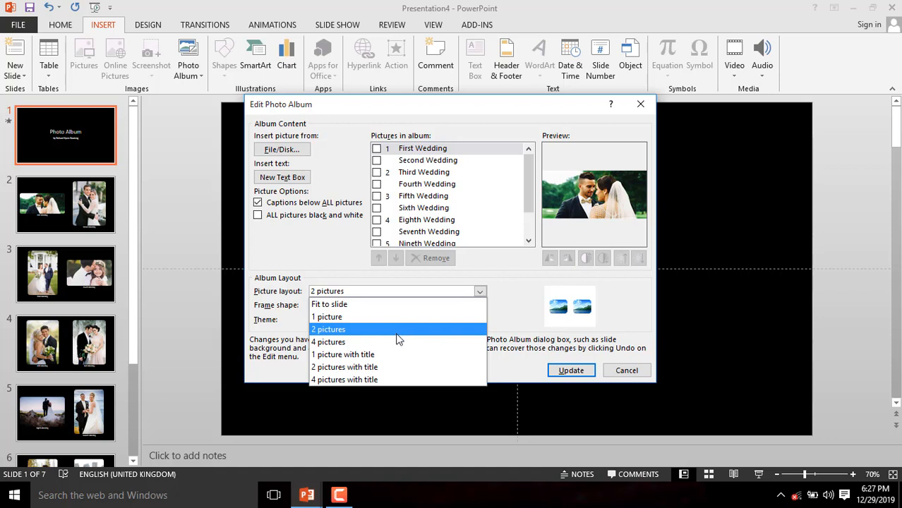
click(328, 341)
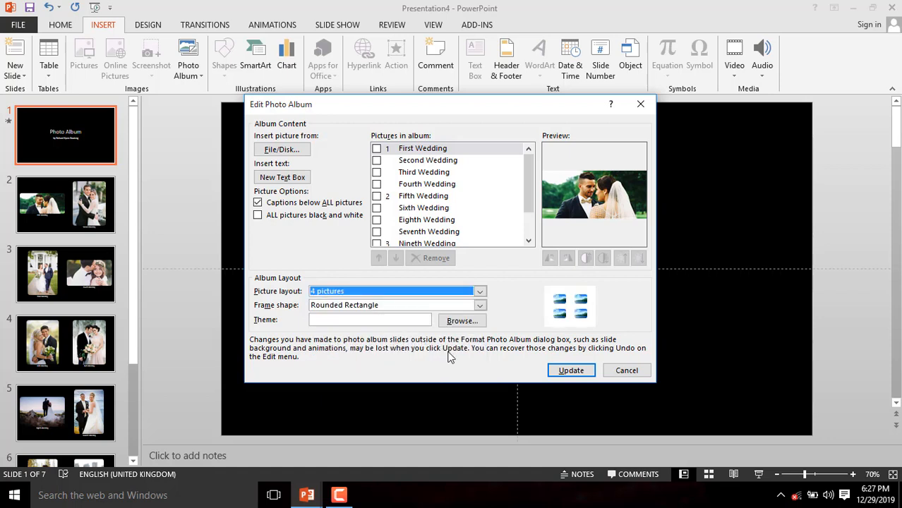
mouse_move(539, 362)
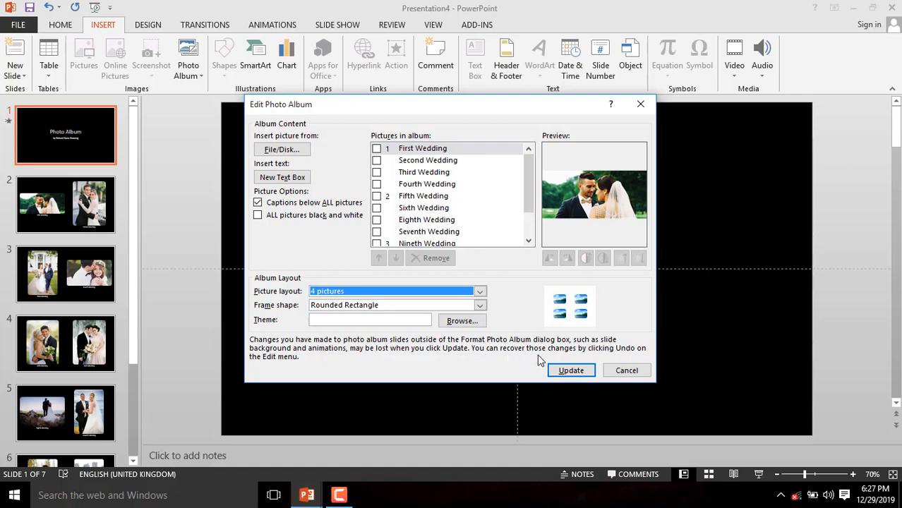
mouse_move(570, 370)
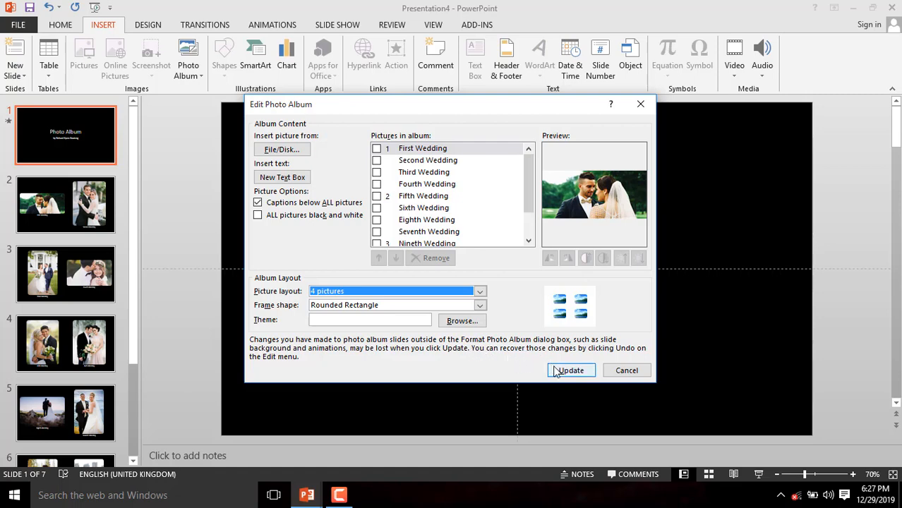
click(570, 370)
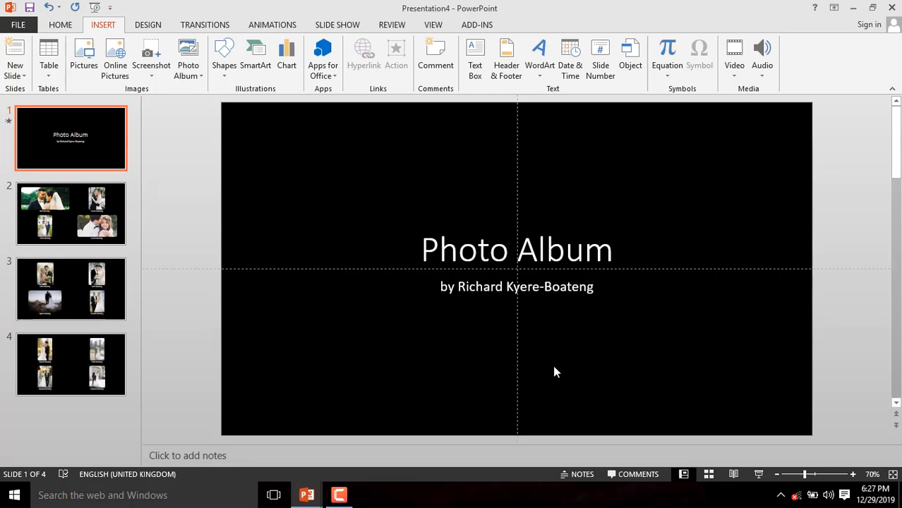
mouse_move(237, 212)
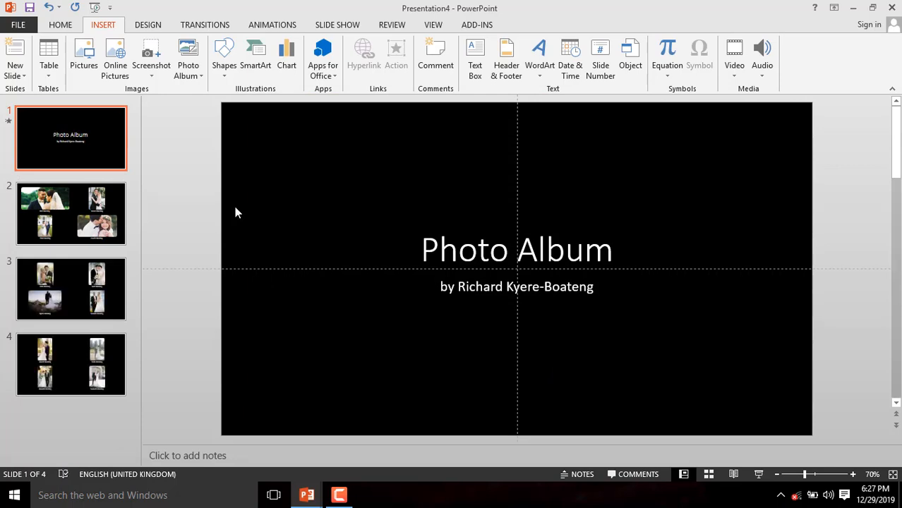